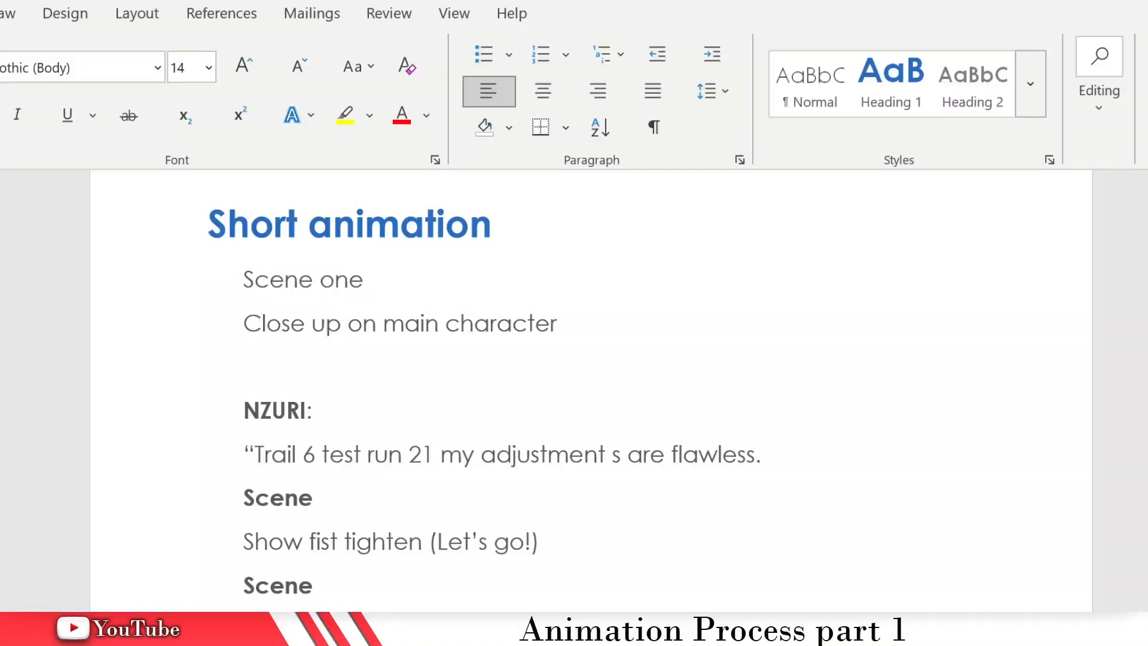
pyautogui.moveTo(332, 395)
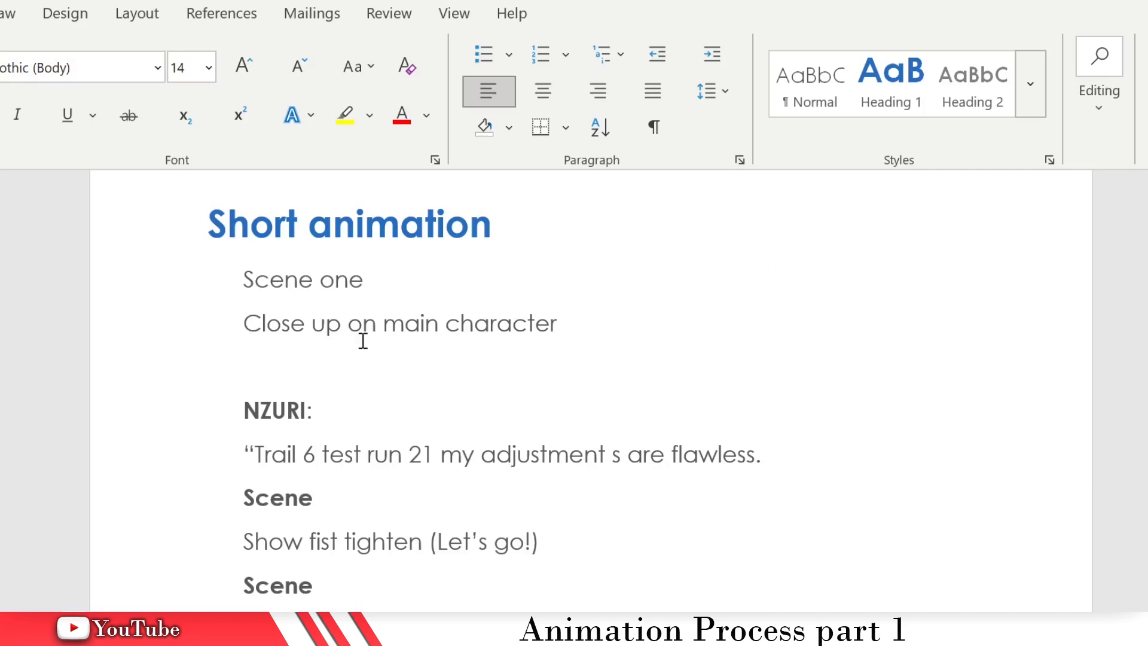
pyautogui.moveTo(695, 405)
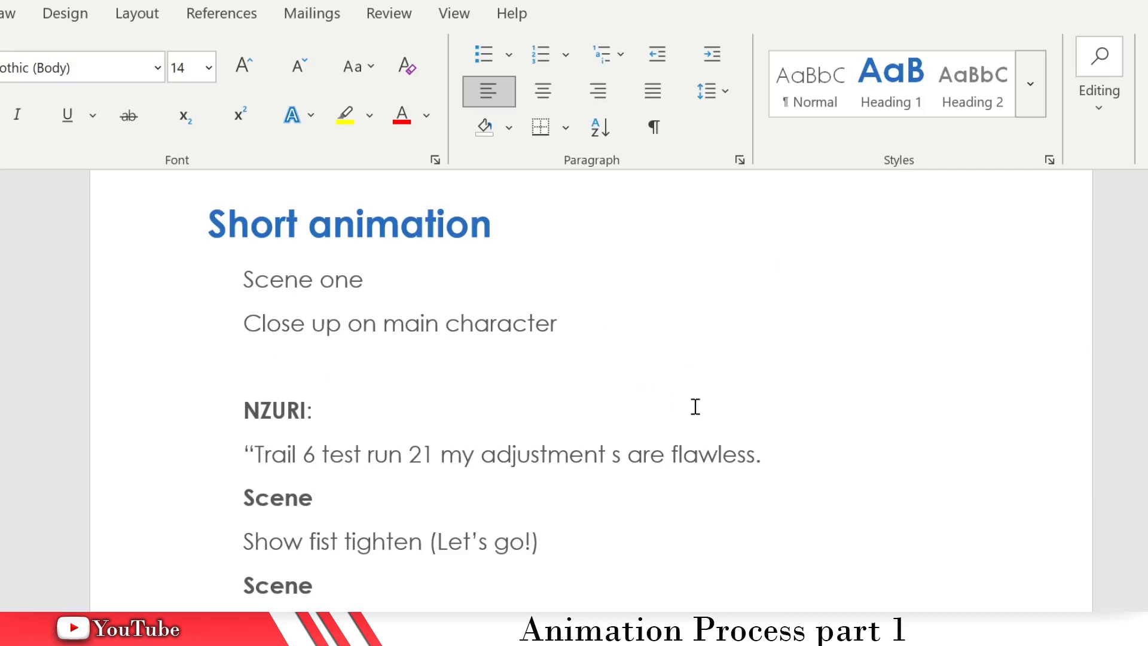
# Step: Add the lines 'Tom walks in to room' and 'Tom: Screams!!' to the script
pyautogui.scroll(-3)
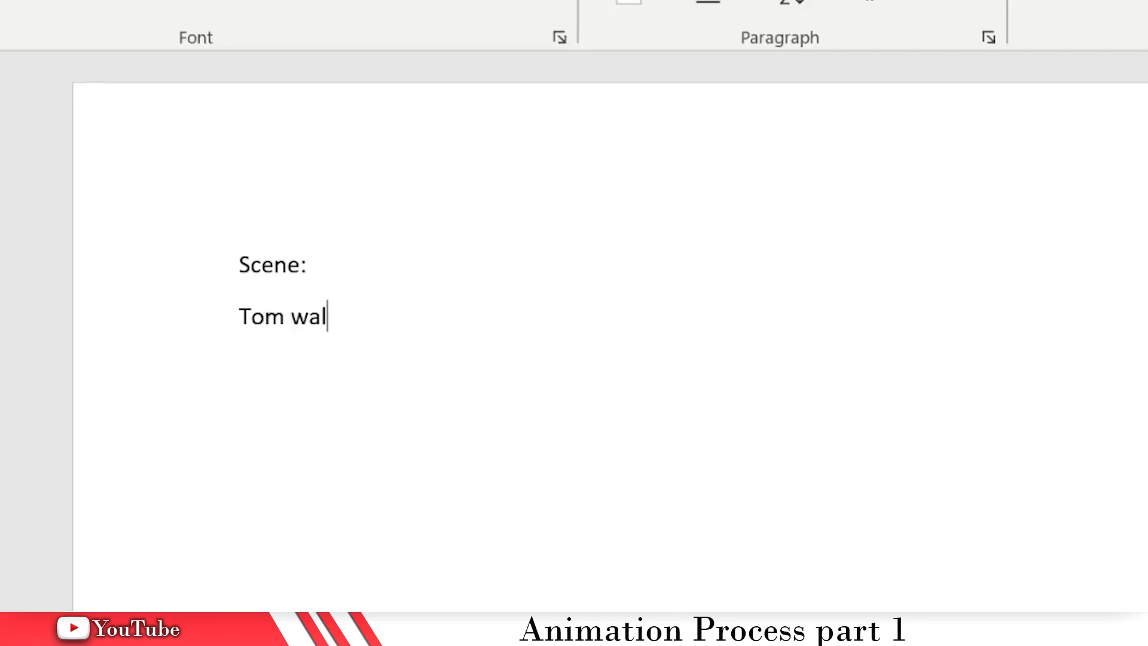
pyautogui.write('ks in to room')
pyautogui.write('Tom:')
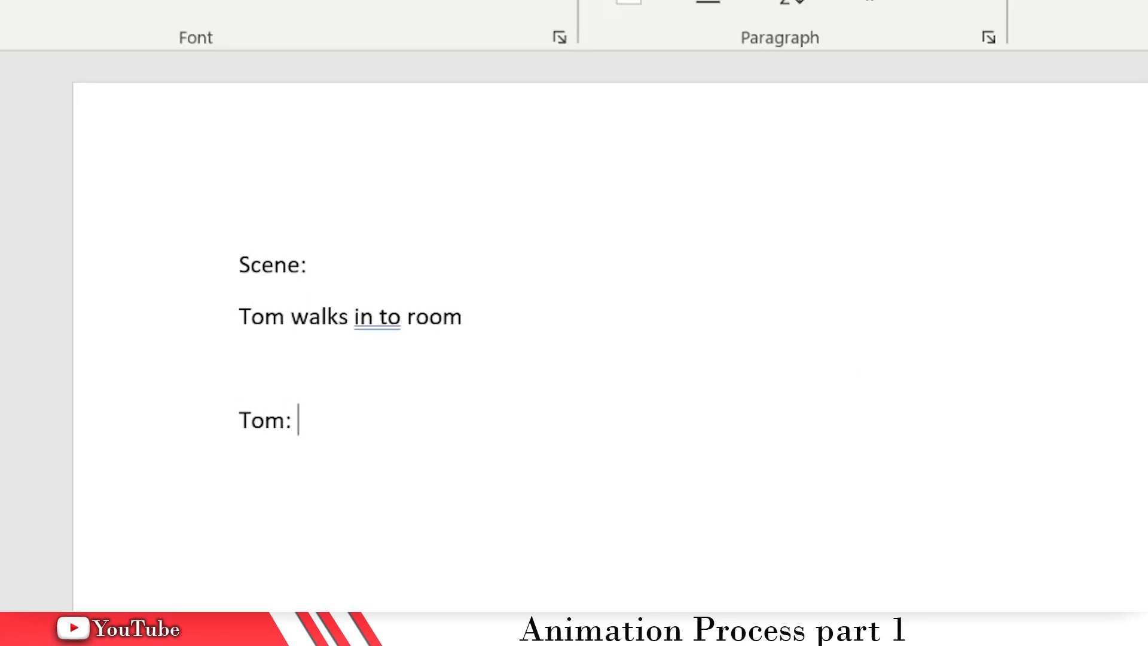
pyautogui.write('Screams')
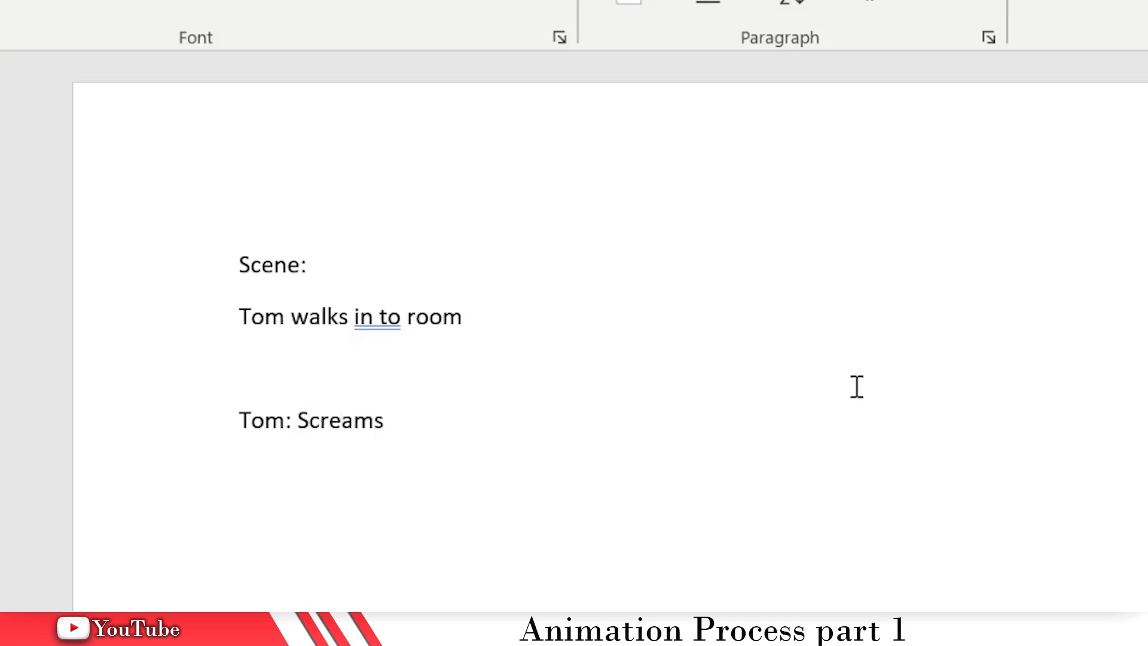
pyautogui.write('!!')
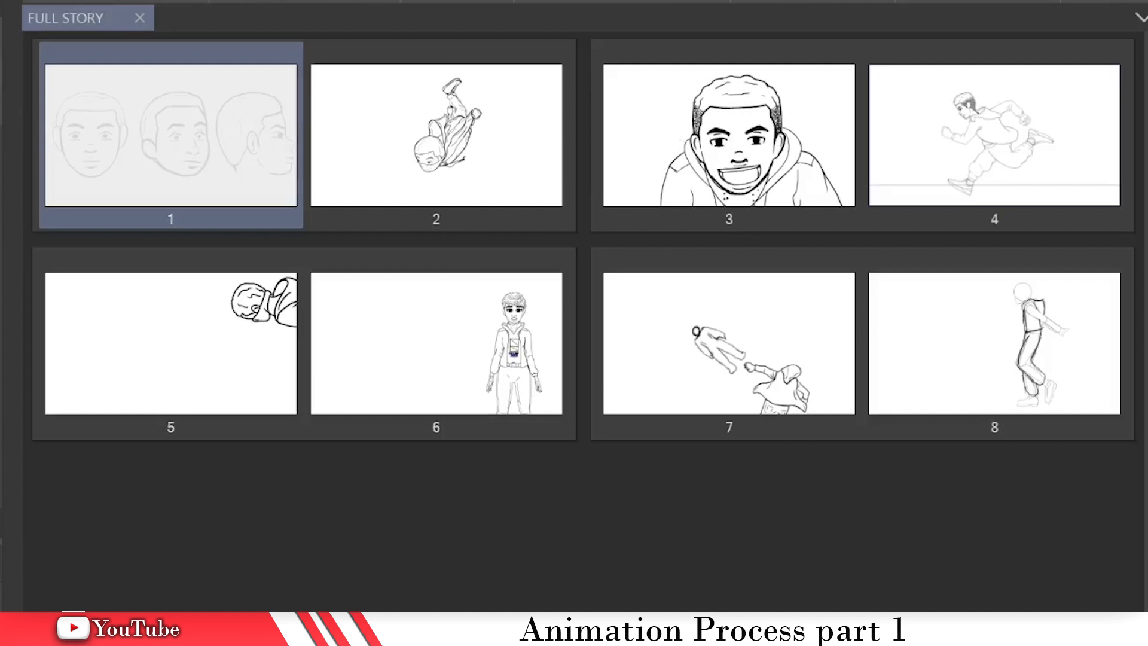
pyautogui.moveTo(900, 421)
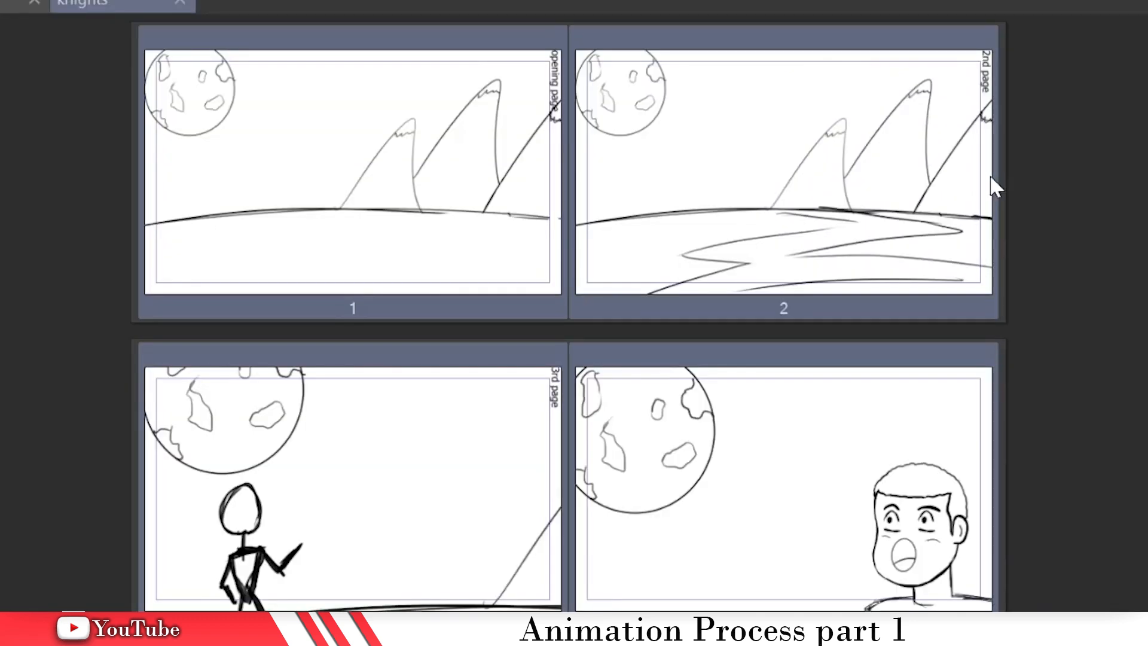
pyautogui.moveTo(815, 371)
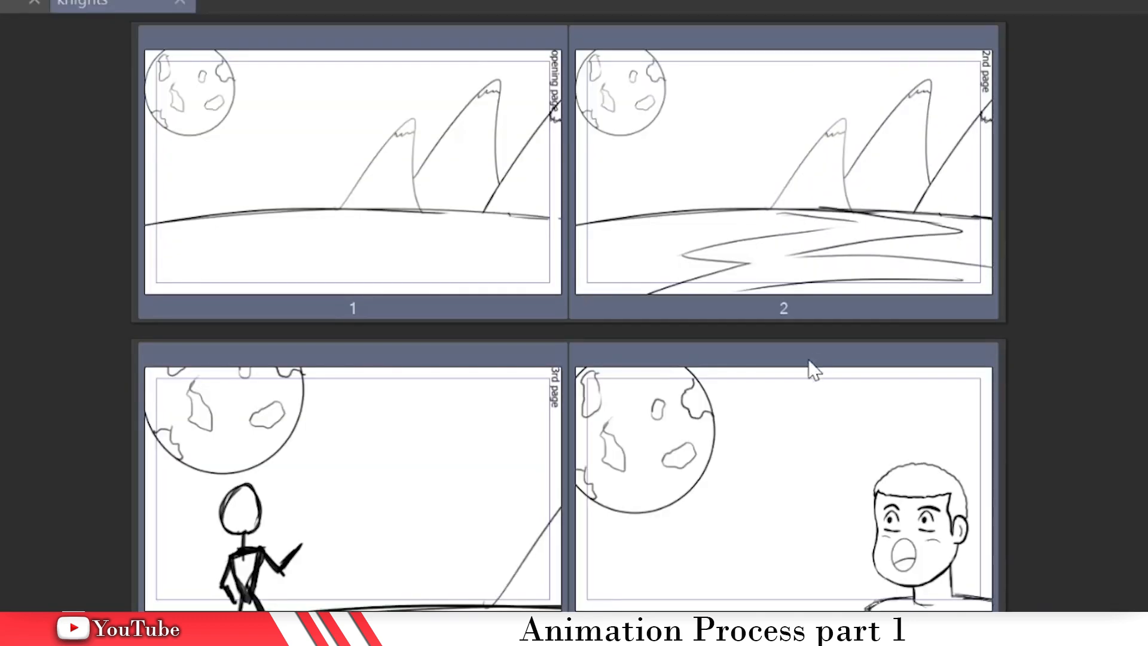
pyautogui.moveTo(930, 60)
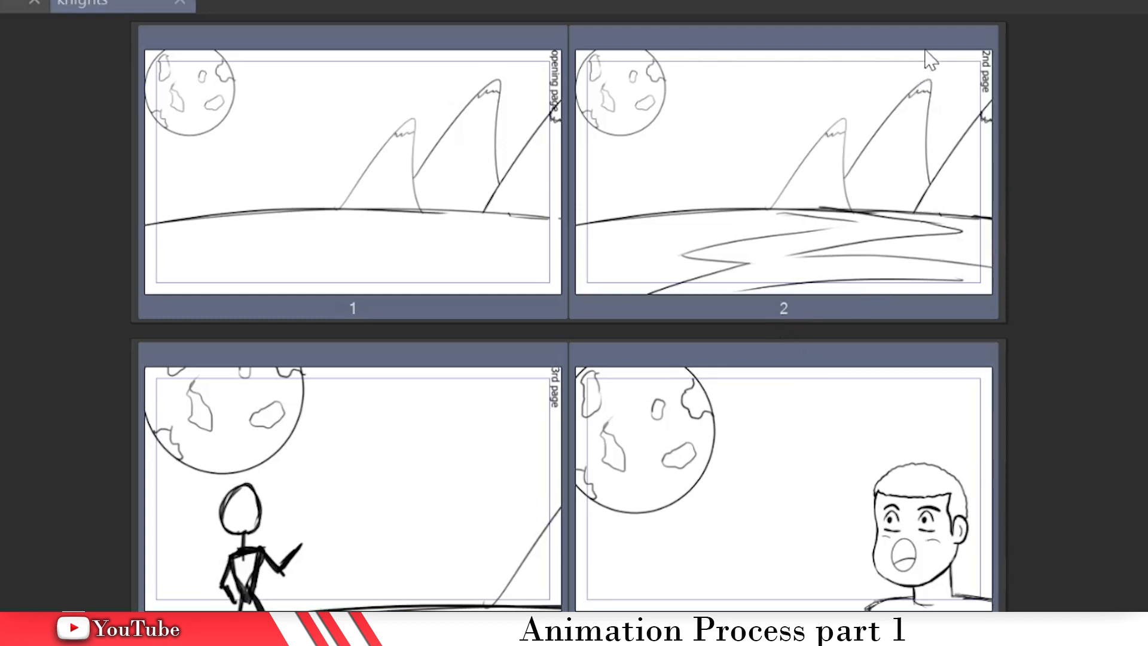
# Step: Open FULL STORY page 3 with its Timeline panel
pyautogui.click(980, 532)
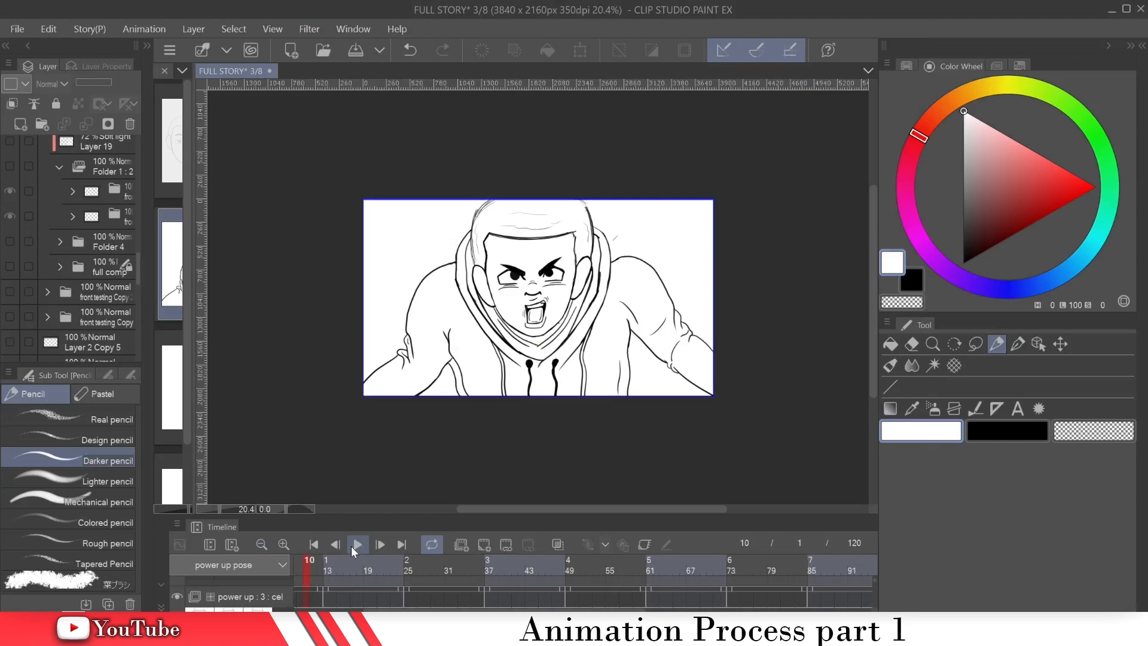
# Step: Batch export all Full Story pages as PNG files
pyautogui.click(358, 544)
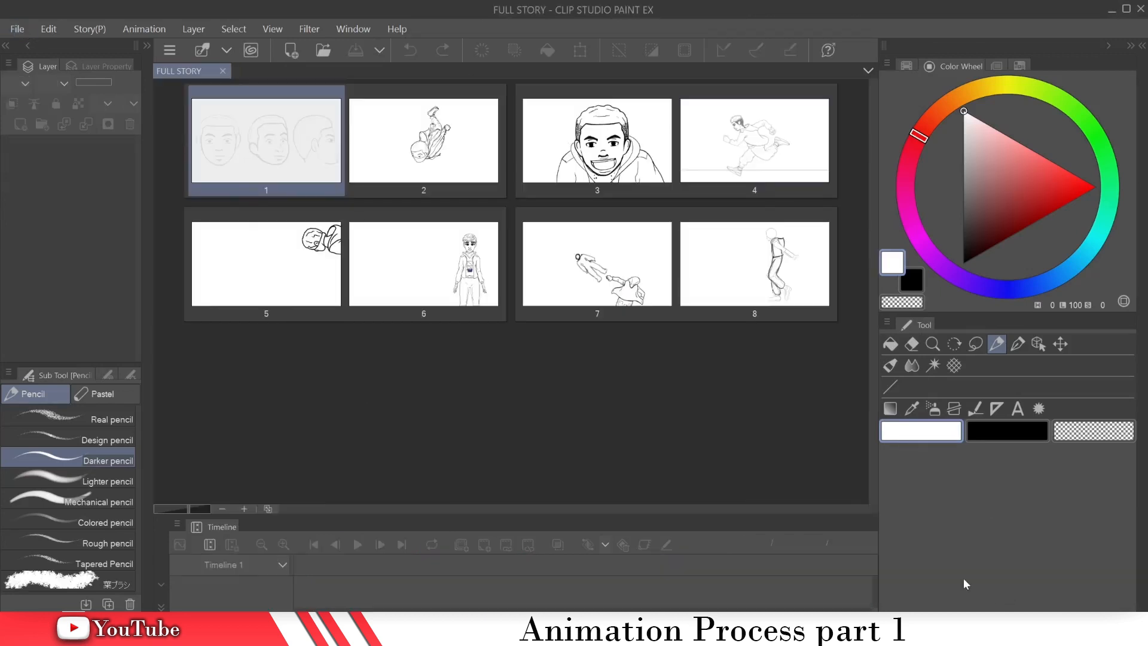
pyautogui.click(16, 29)
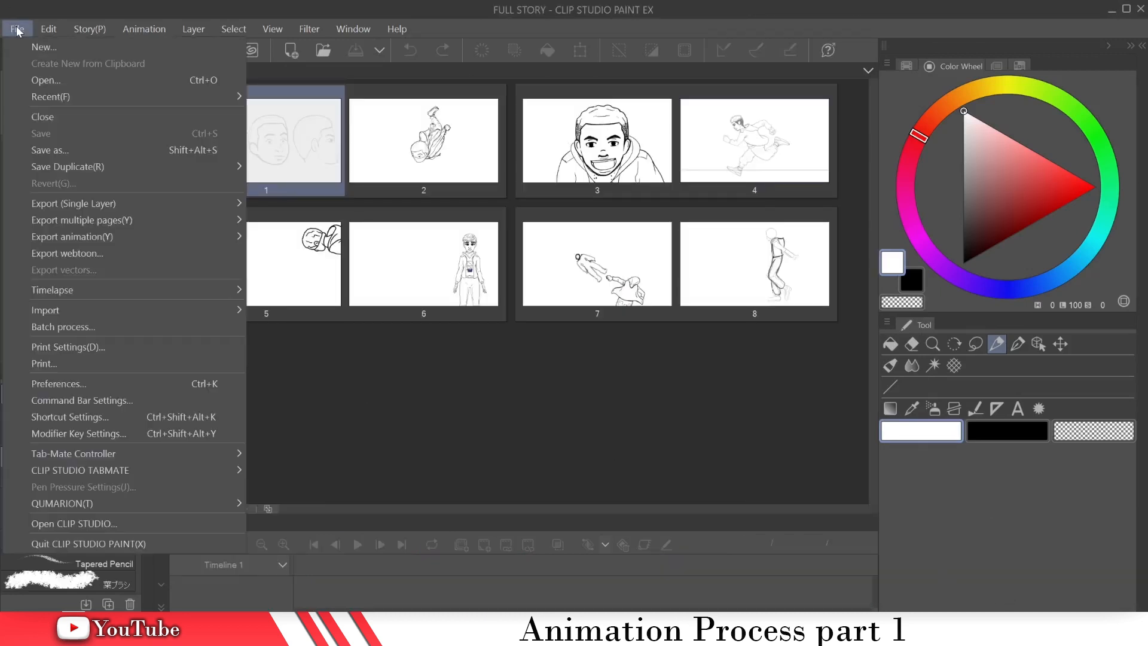
pyautogui.moveTo(134, 247)
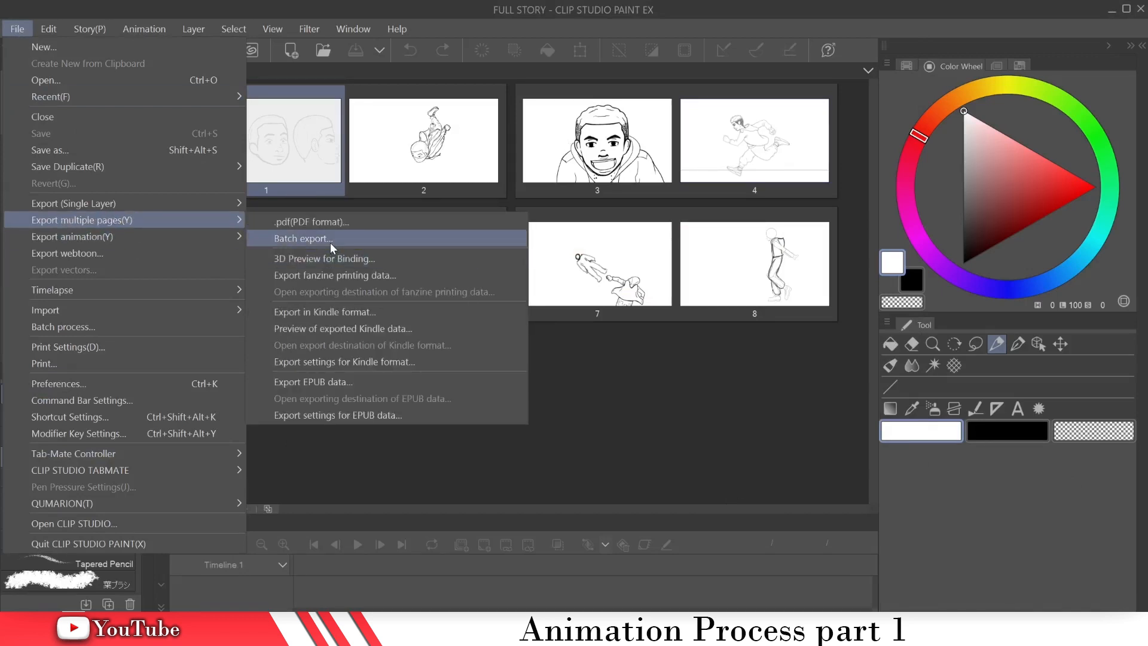
pyautogui.click(303, 238)
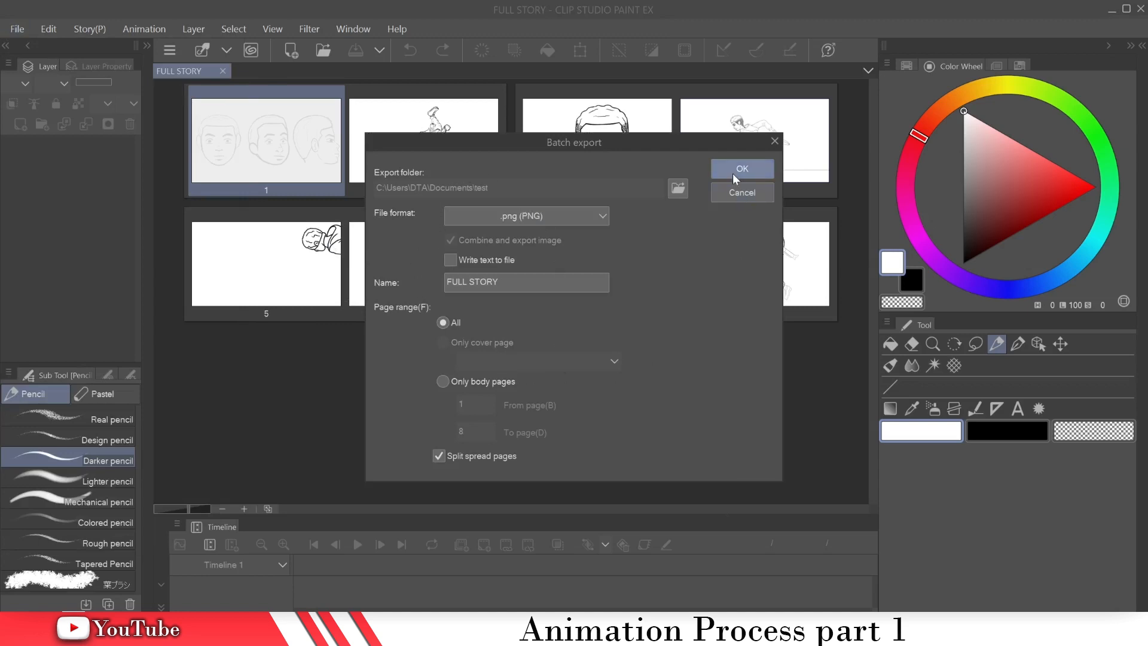
pyautogui.click(741, 170)
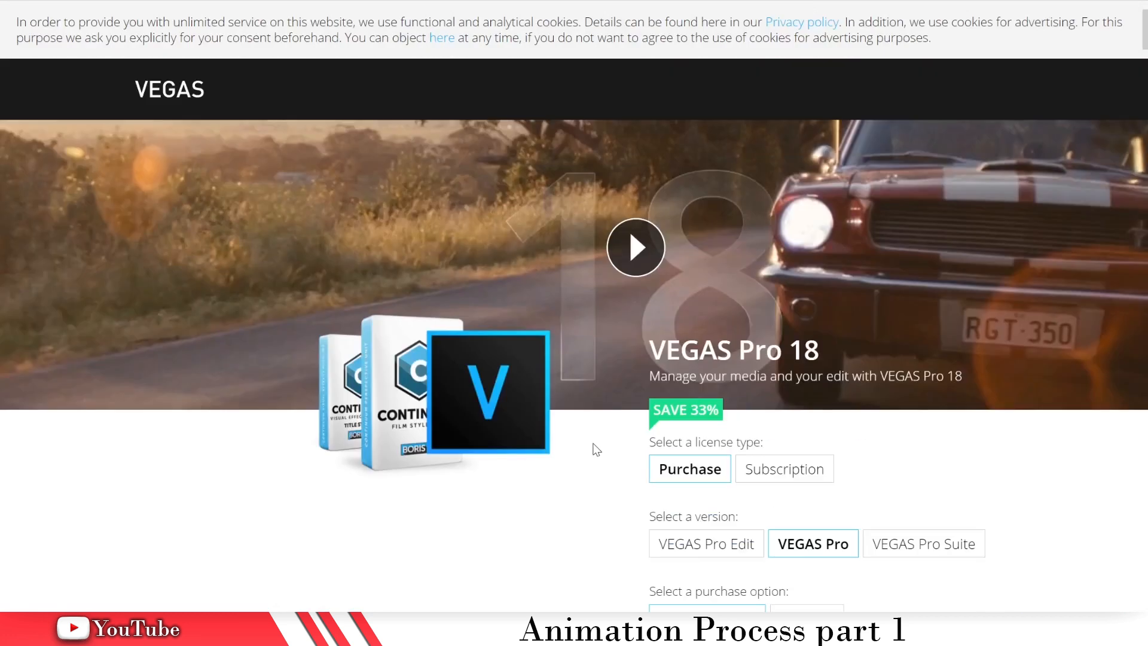
pyautogui.moveTo(1089, 263)
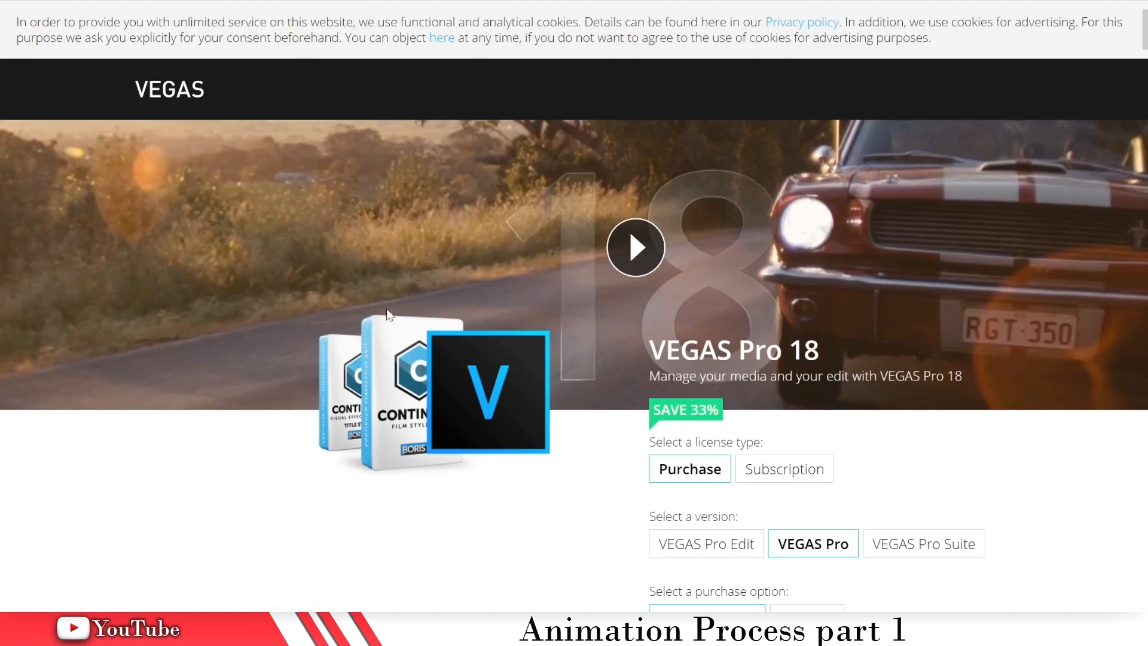
pyautogui.moveTo(660, 171)
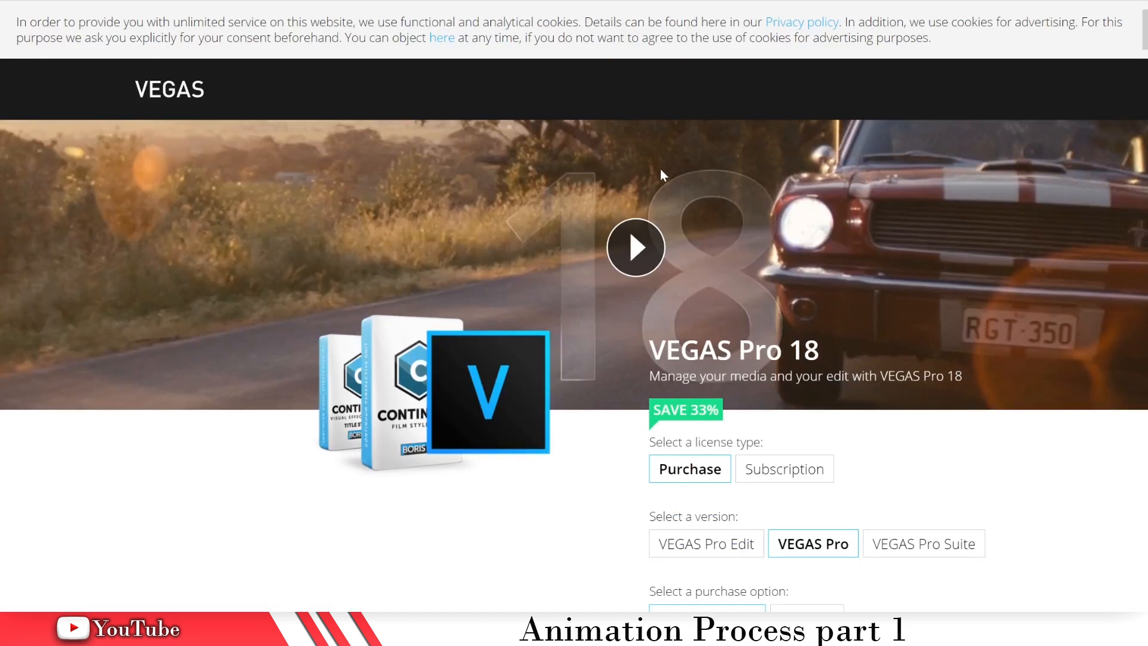
pyautogui.moveTo(3, 88)
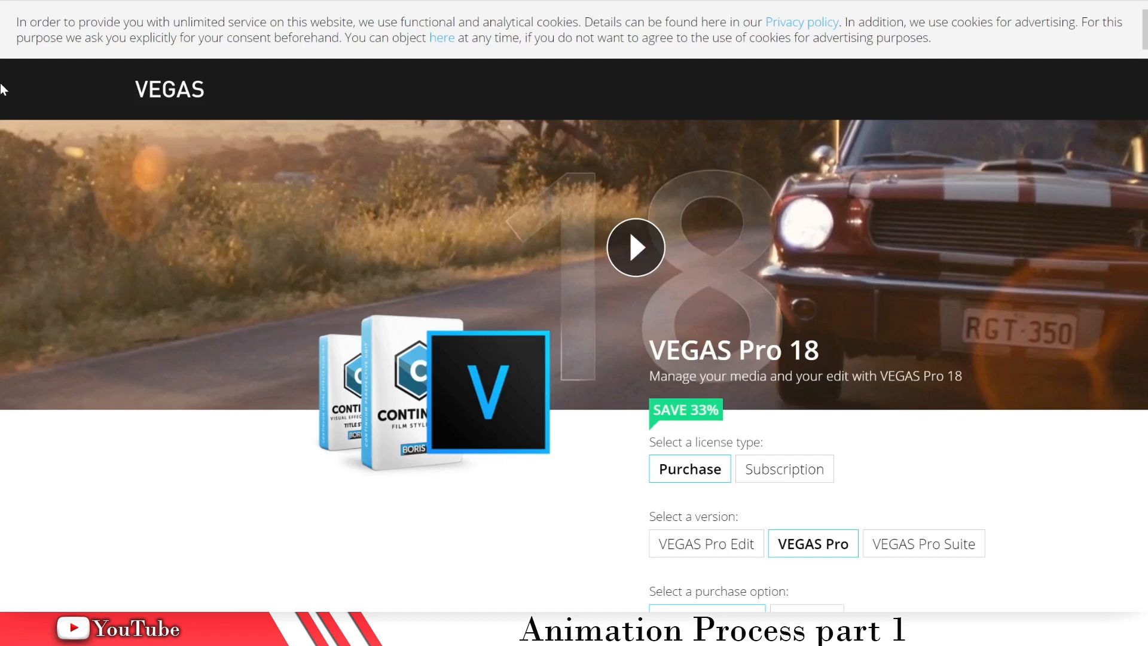
pyautogui.moveTo(701, 215)
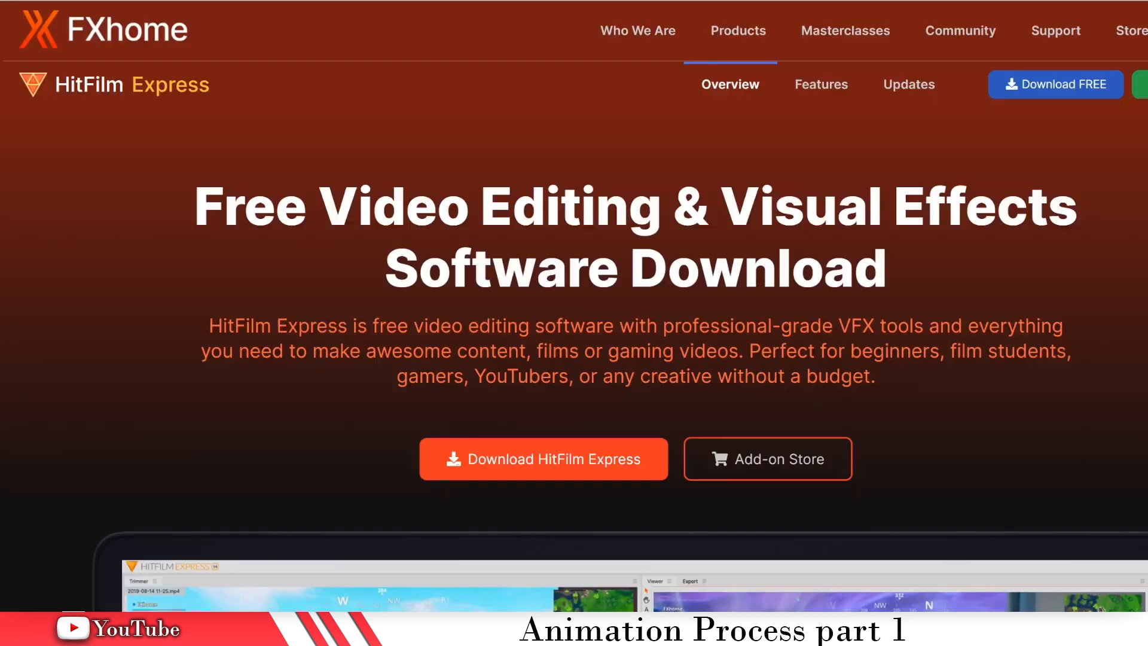
# Step: Scroll through the Win Movie Maker 2021 and Adobe Premiere Pro feature pages
pyautogui.scroll(-3)
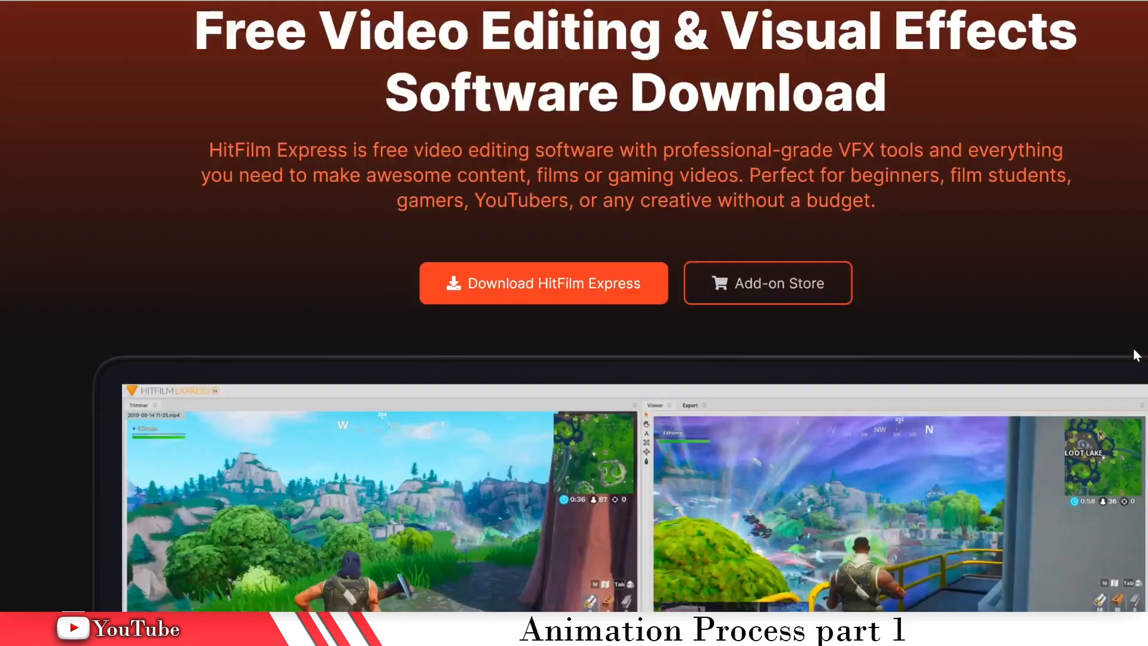
pyautogui.scroll(-3)
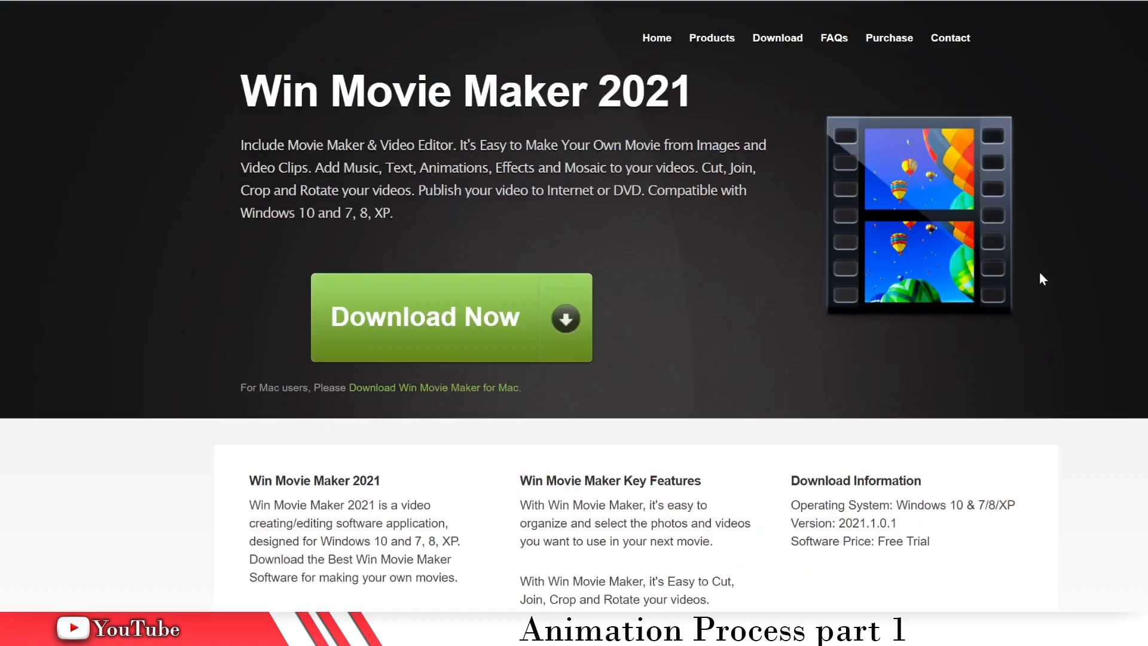
pyautogui.moveTo(1074, 326)
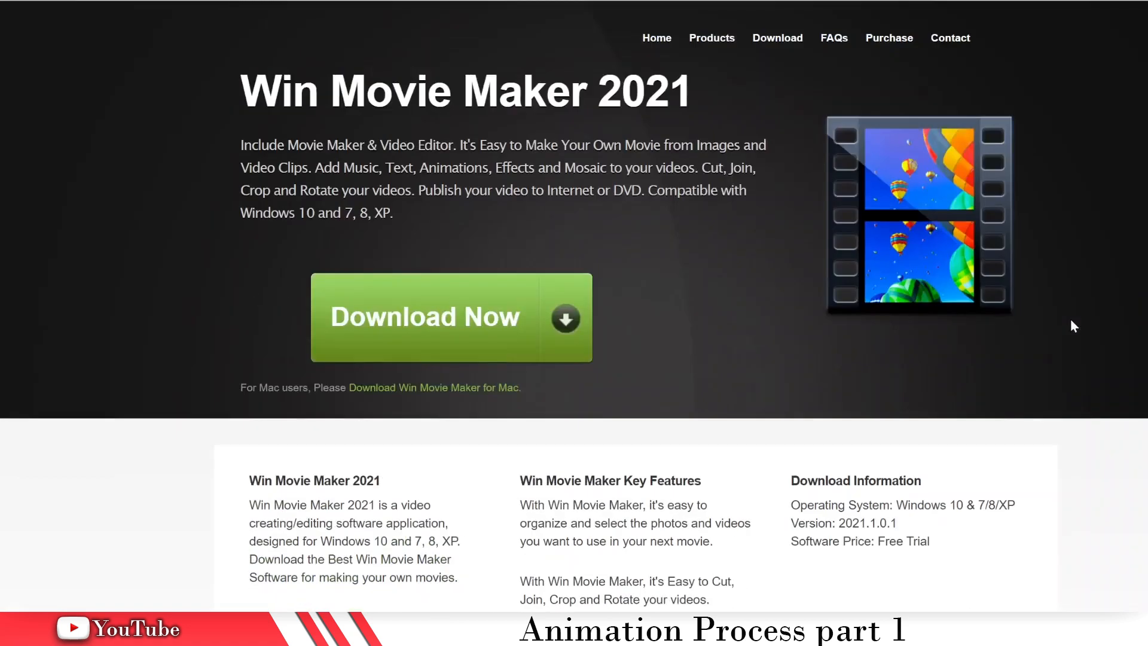
pyautogui.moveTo(246, 64)
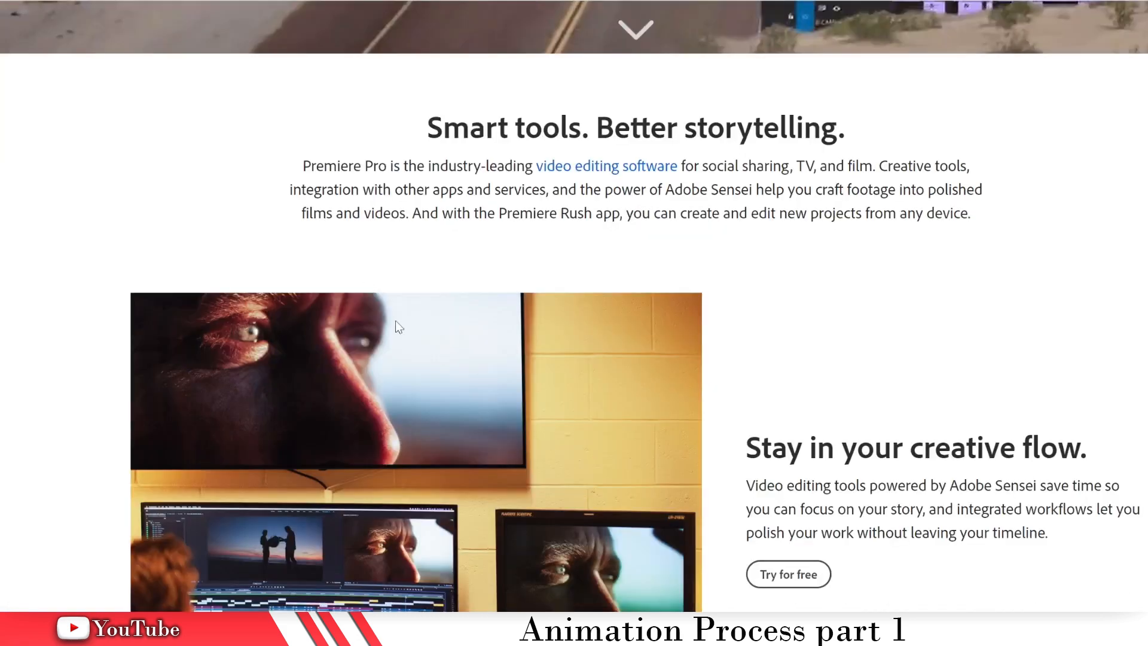
pyautogui.scroll(-3)
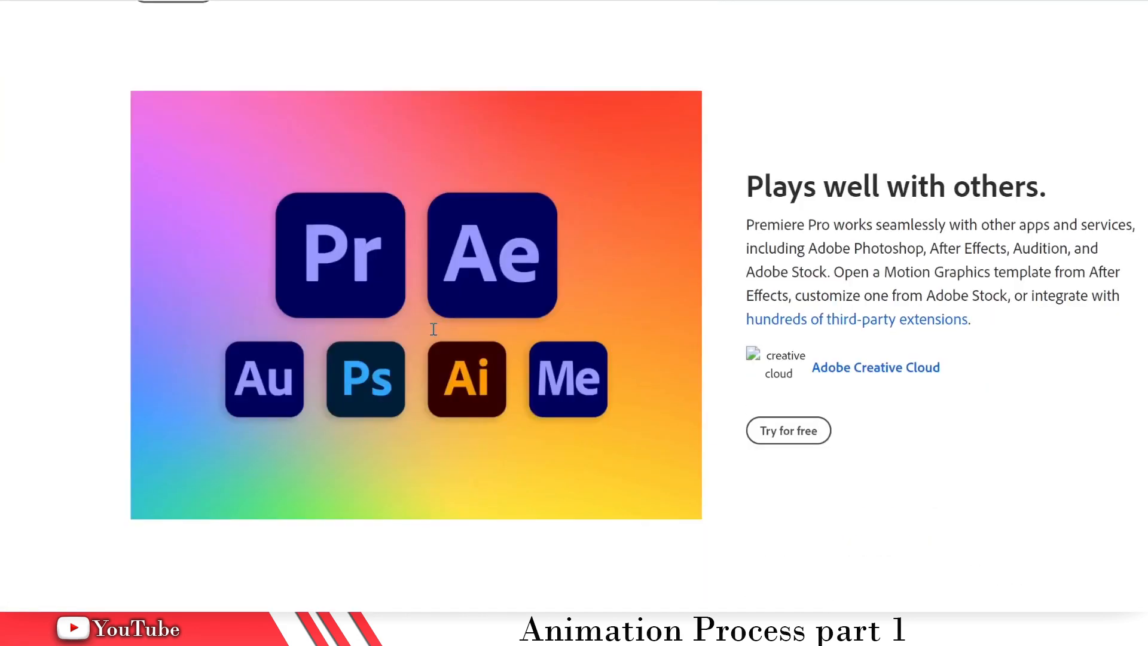
pyautogui.scroll(-3)
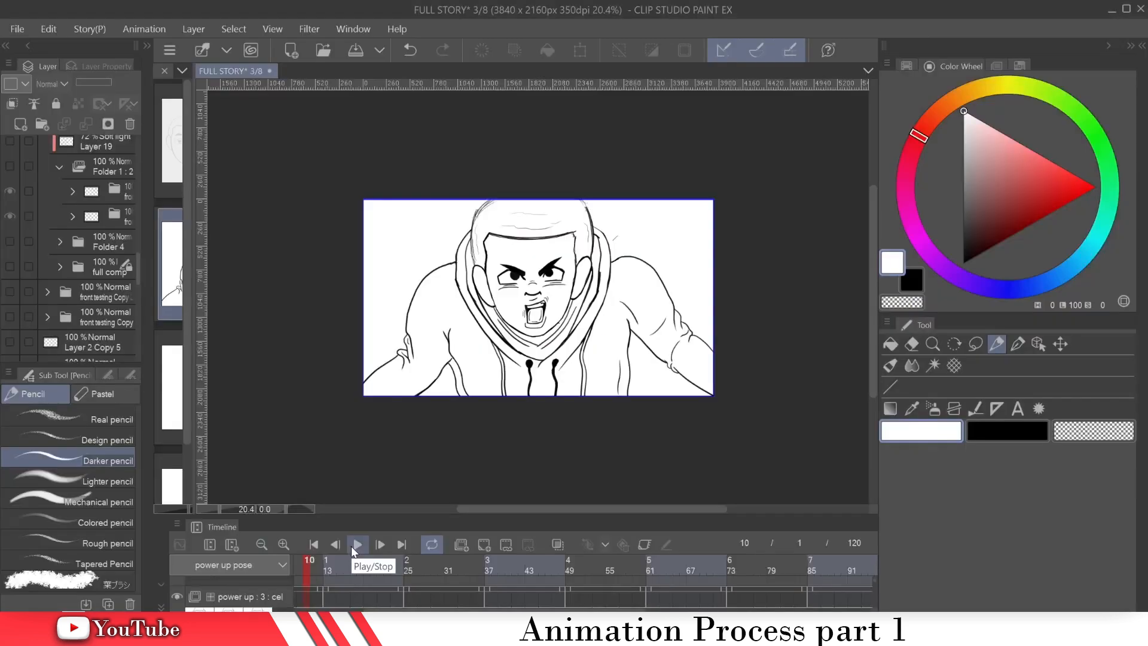
# Step: Play the power up pose animation from the Timeline panel
pyautogui.click(358, 544)
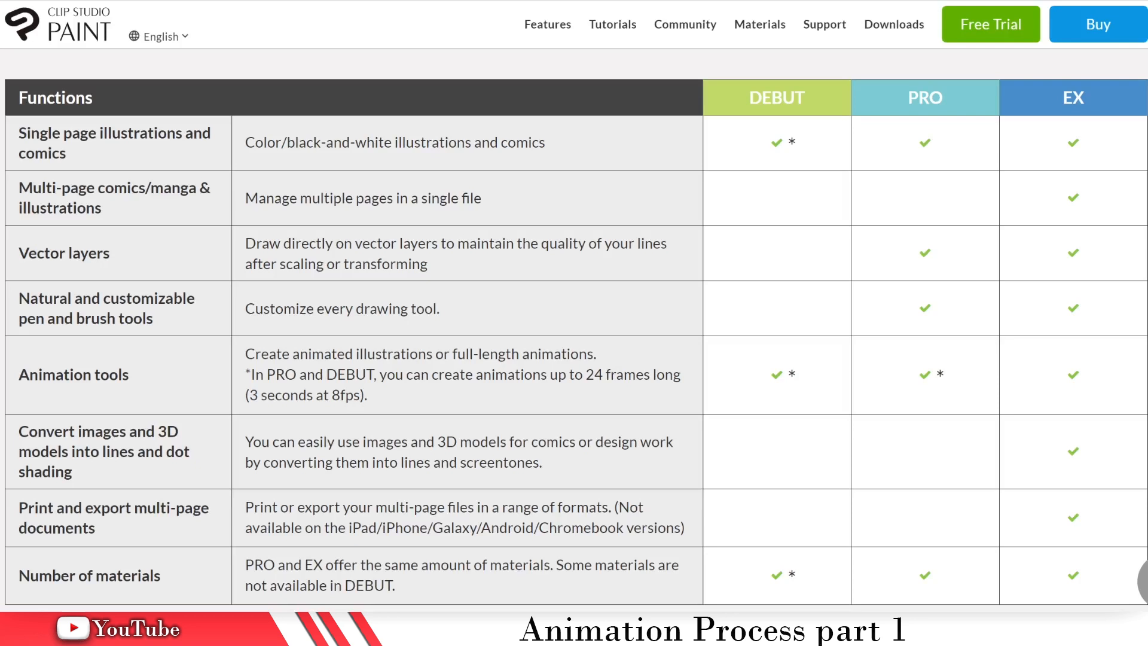
pyautogui.moveTo(214, 366)
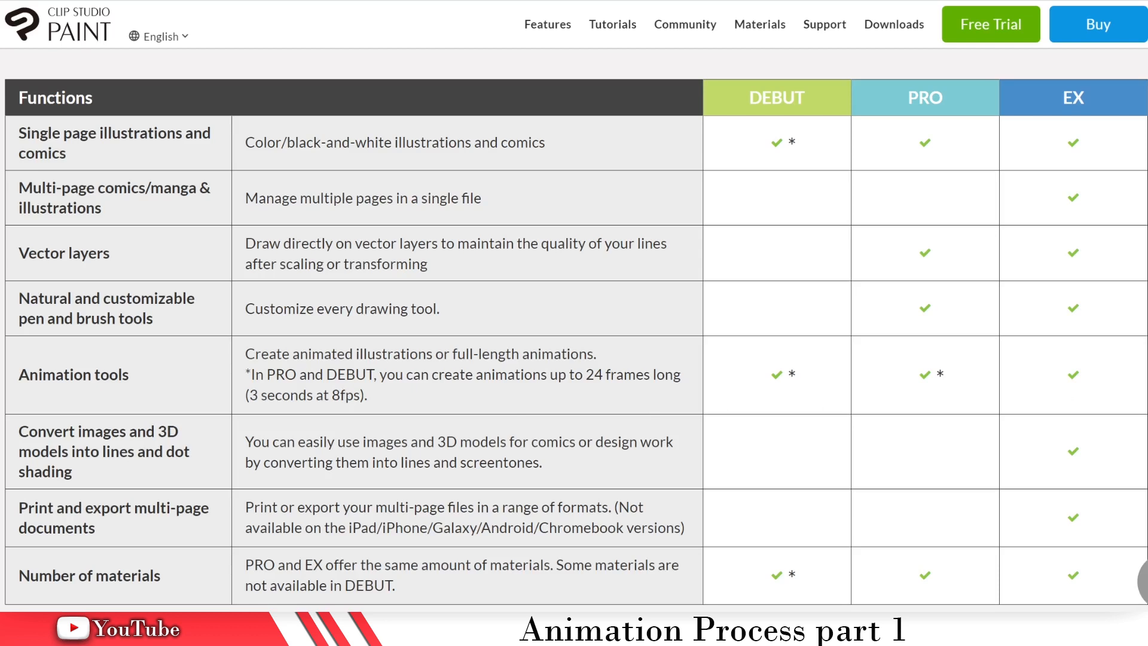
pyautogui.moveTo(1006, 295)
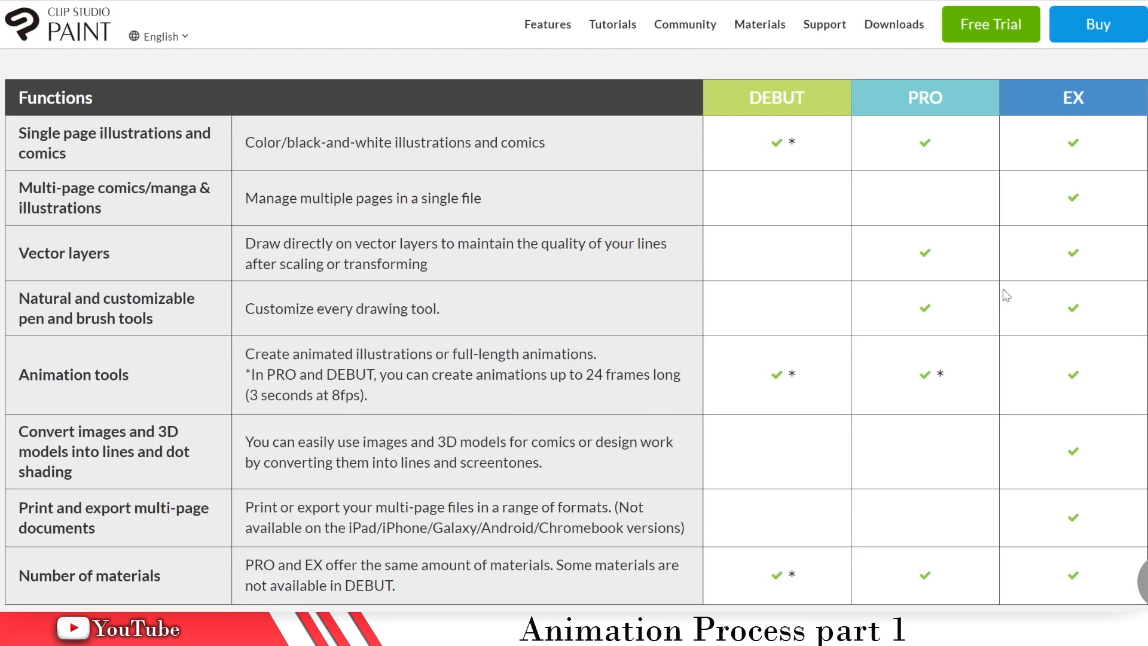
pyautogui.moveTo(750, 155)
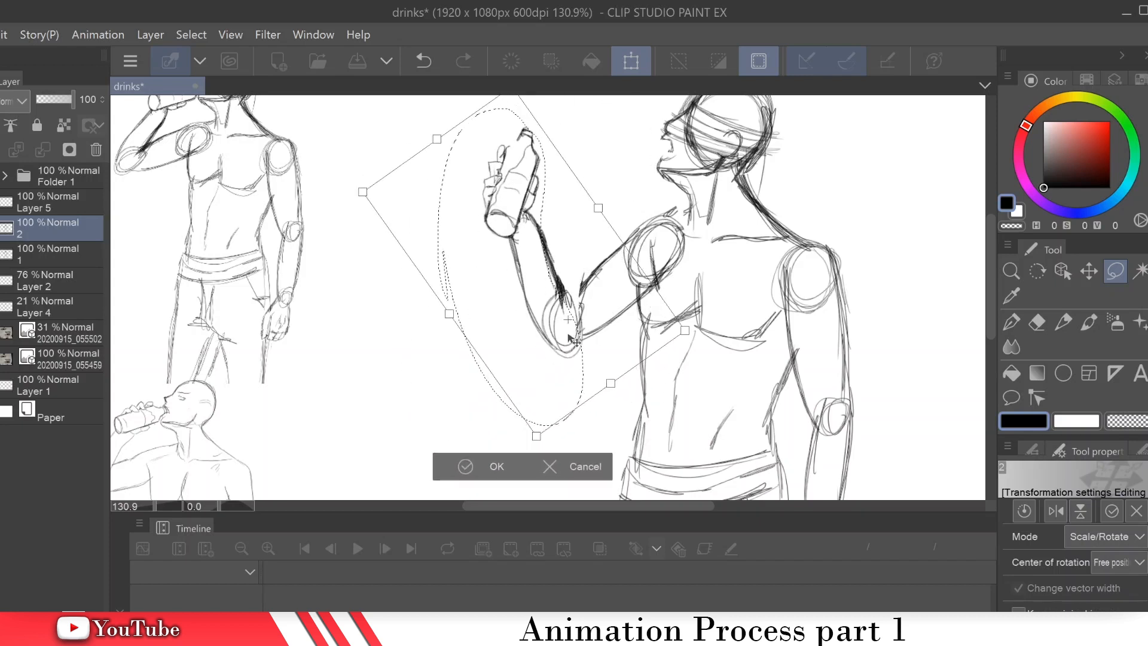
# Step: Rotate the lassoed arm and bottle on sketch layer 2 to a new angle
pyautogui.click(497, 466)
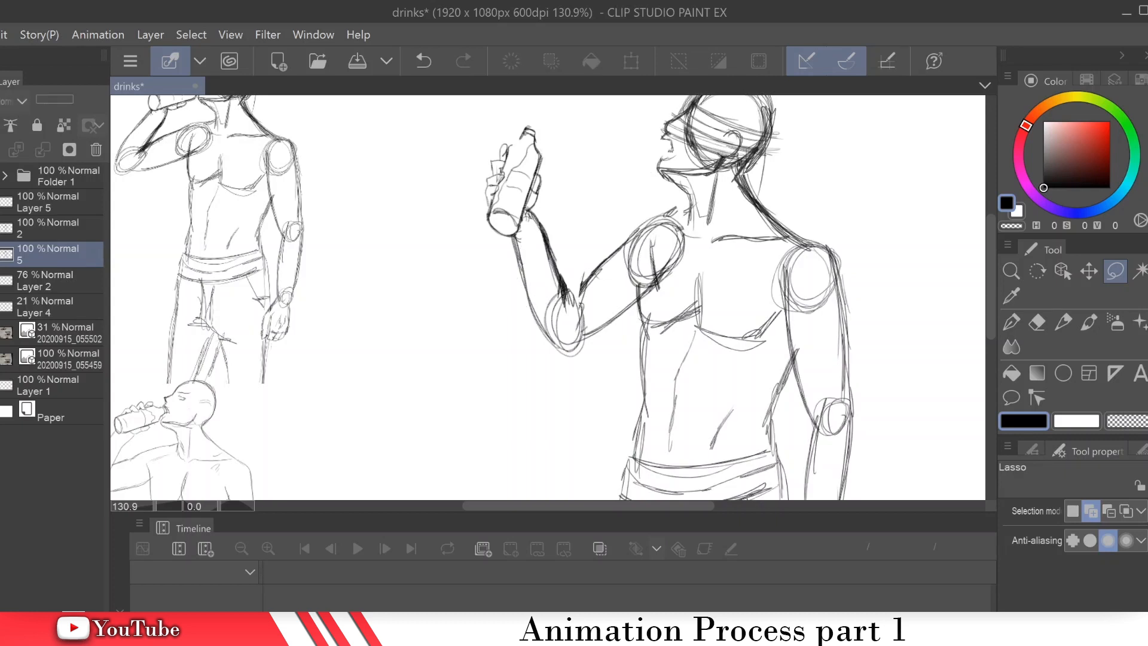
pyautogui.click(48, 228)
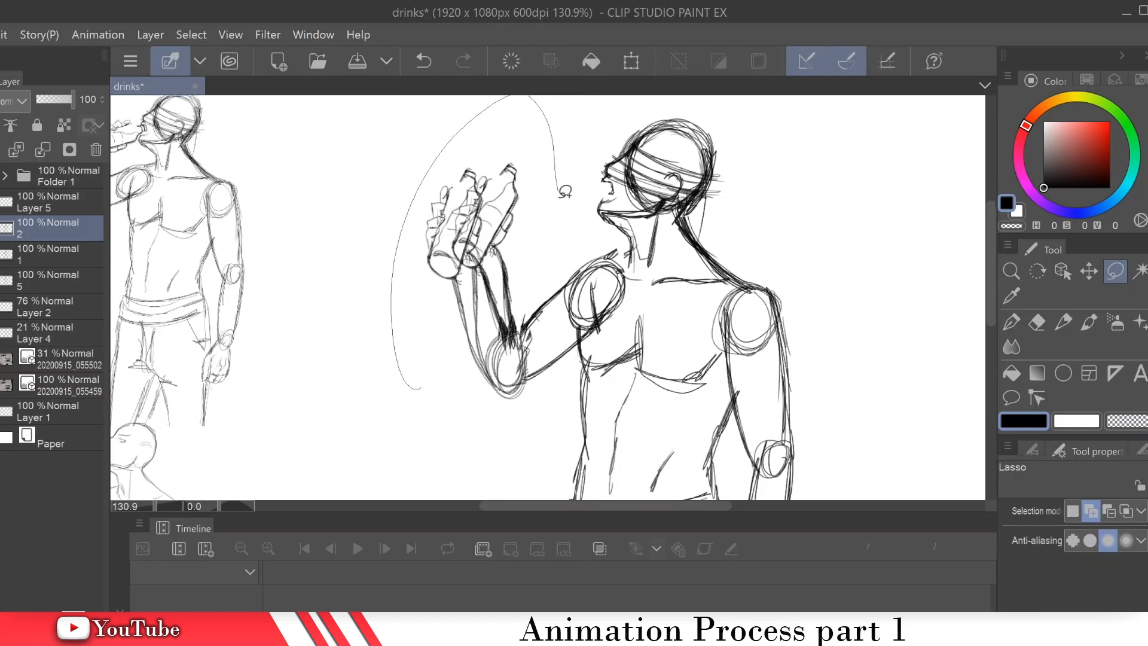
pyautogui.click(630, 61)
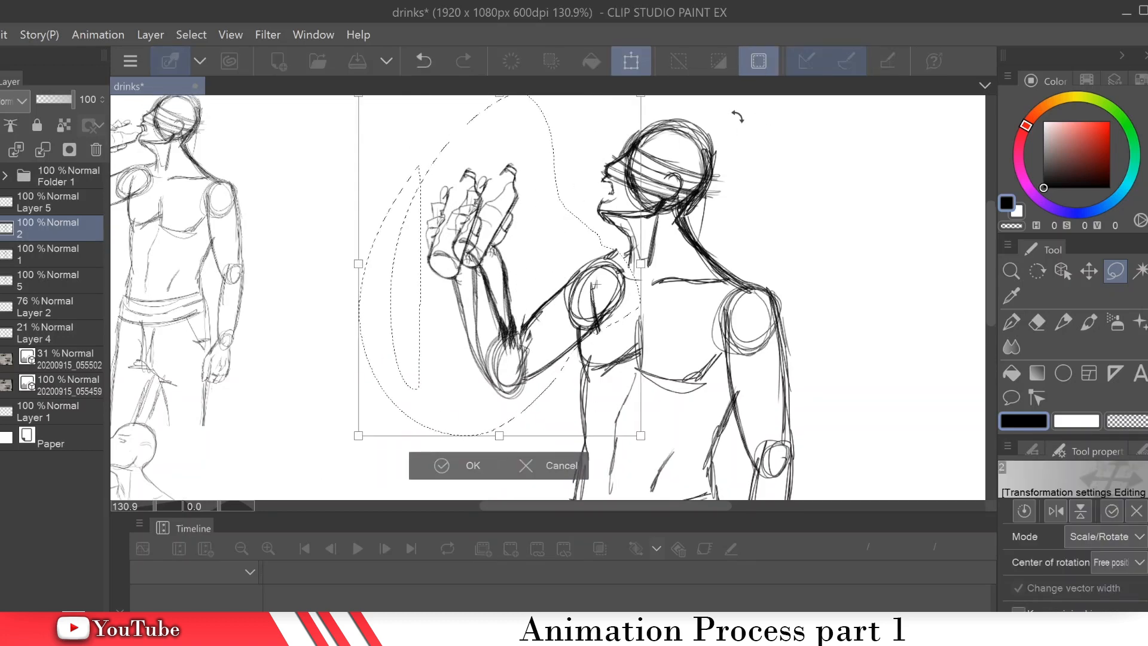
pyautogui.click(473, 466)
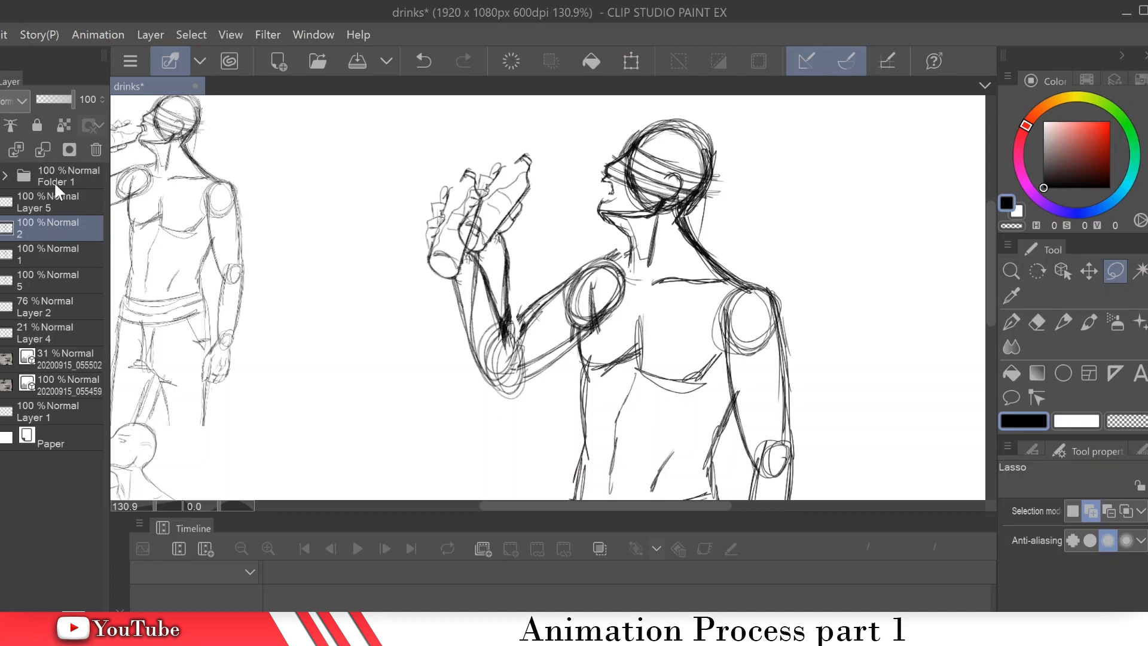